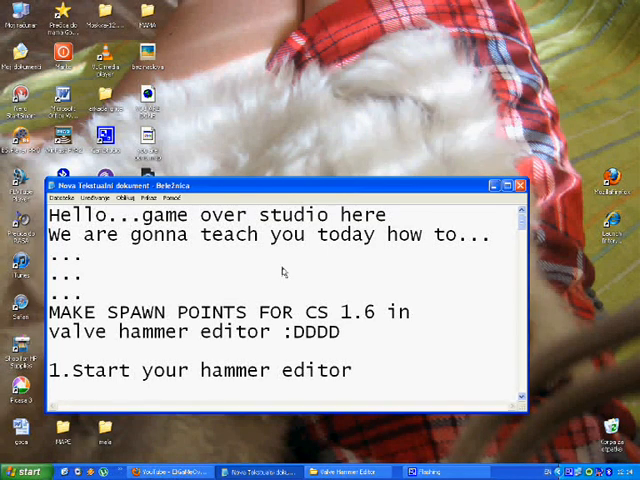
Step: Scroll the Notepad tutorial to step 1 and launch hammer.exe from its folder
{"action": "left_click_drag", "start_coordinate": [52, 215], "coordinate": [285, 215]}
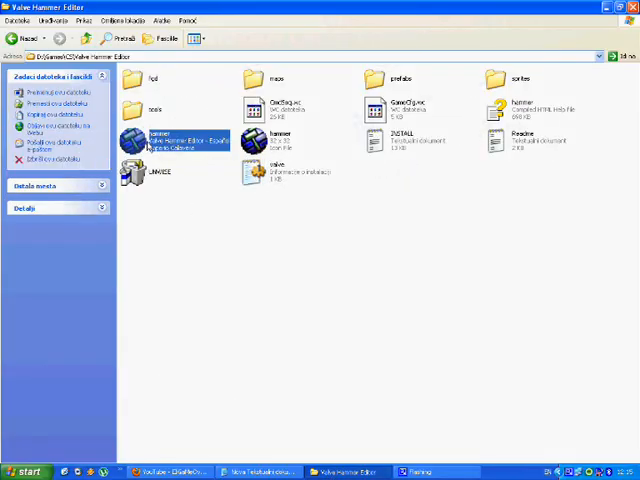
{"action": "double_click", "coordinate": [165, 140]}
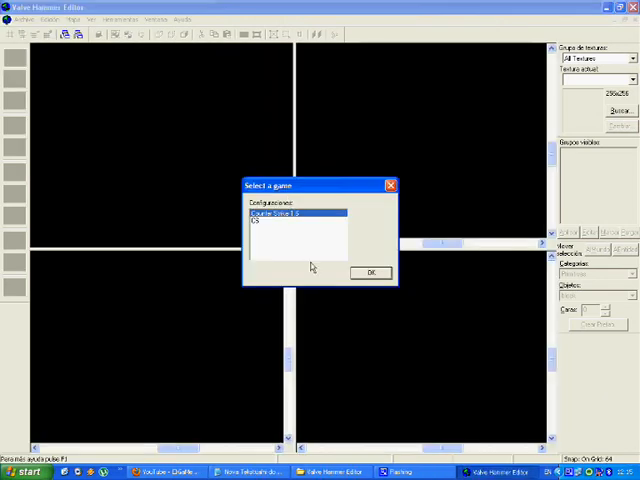
Step: Confirm Counter Strike 1.6 as the game and start a map with one block
{"action": "left_click", "coordinate": [371, 273]}
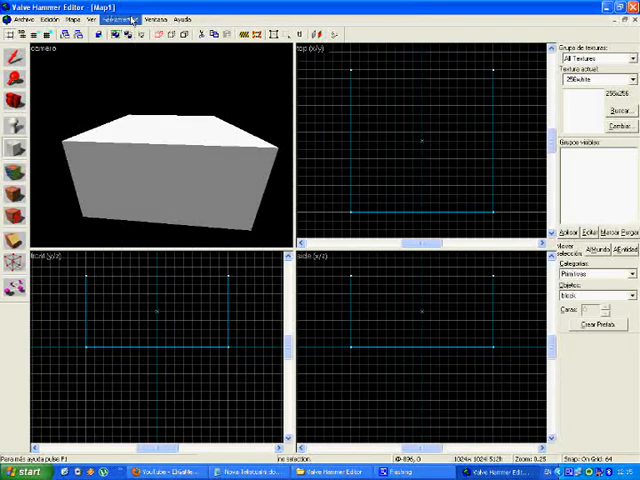
Step: Apply Tools > Make Hollow to the block, accepting the default wall thickness
{"action": "left_click", "coordinate": [123, 18]}
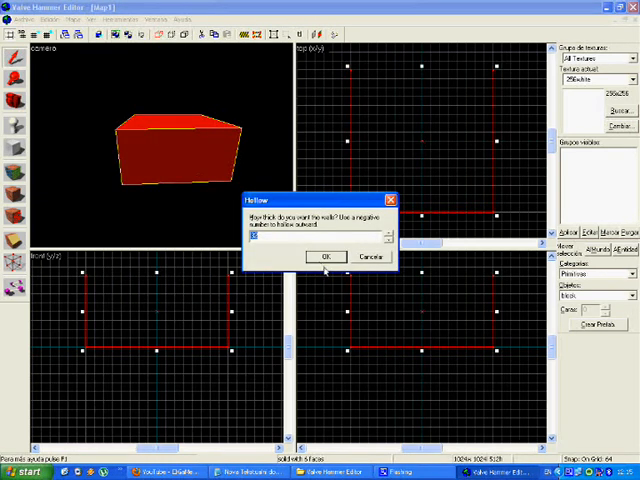
{"action": "left_click", "coordinate": [326, 257]}
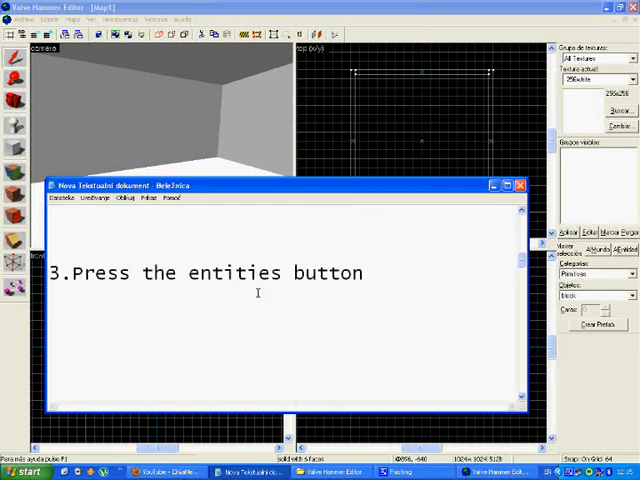
Step: Activate the Entity Tool, leaving ambient_generic as the current entity type
{"action": "double_click", "coordinate": [240, 273]}
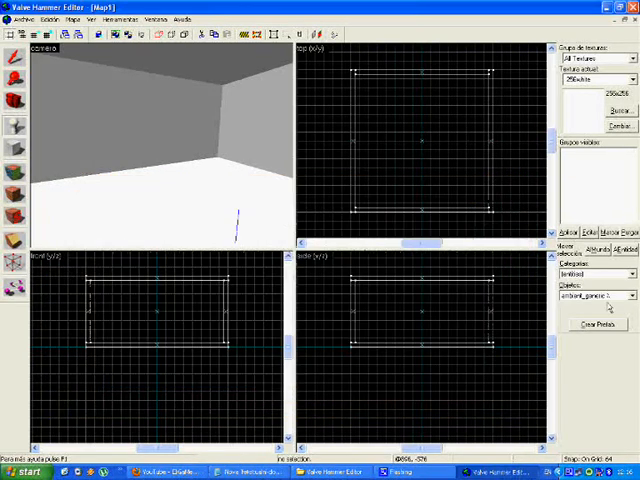
Step: Select info_player_start in the Objects list and place it inside the room
{"action": "left_click", "coordinate": [629, 295]}
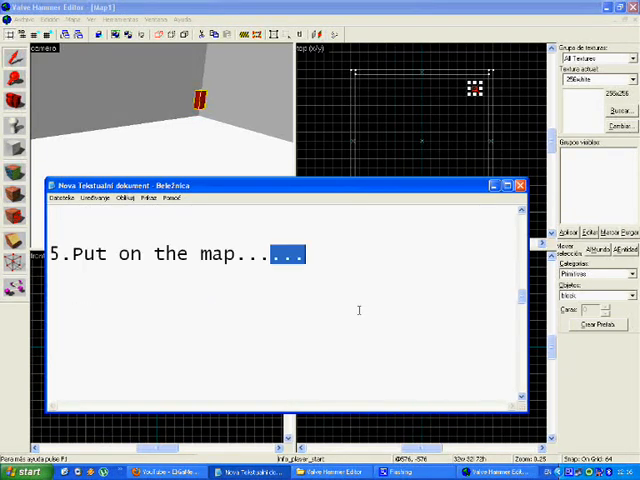
Step: Add Notepad step 6 about finding info_player_deathmatch for the terrorists
{"action": "type", "text": "6.Now again entitie and look for info player deathmatch (those are the terorists)"}
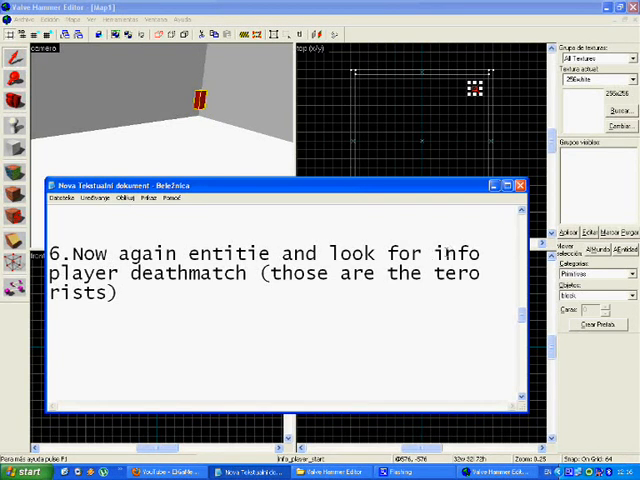
{"action": "left_click_drag", "start_coordinate": [78, 253], "coordinate": [320, 253]}
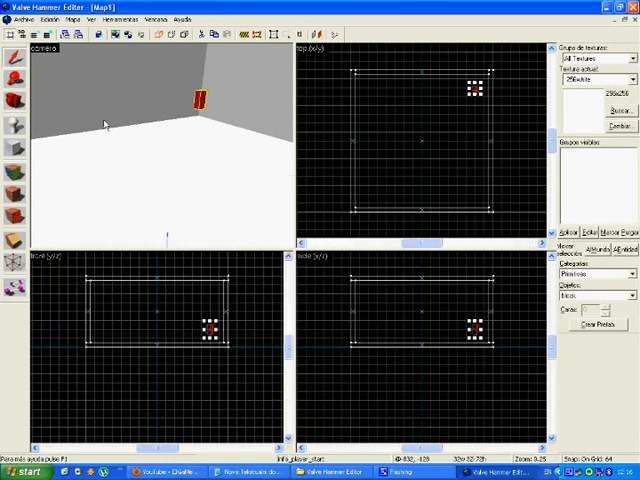
{"action": "mouse_move", "coordinate": [12, 123]}
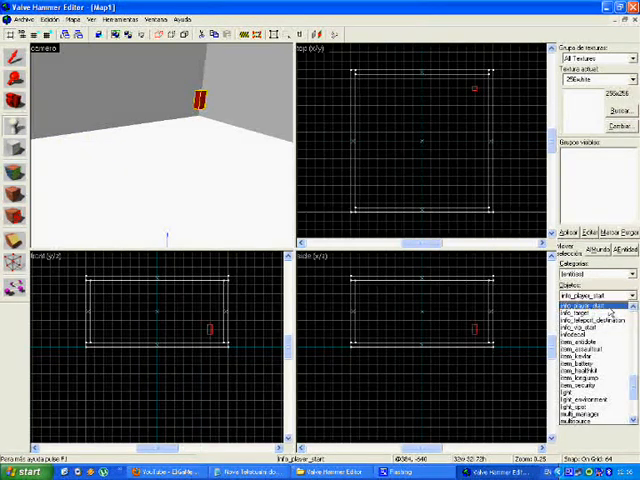
Step: Place an info_player_deathmatch in the room and type 'YOUR DONE YEEEEEEEAAHHHH!!!!' in Notepad
{"action": "left_click", "coordinate": [590, 320]}
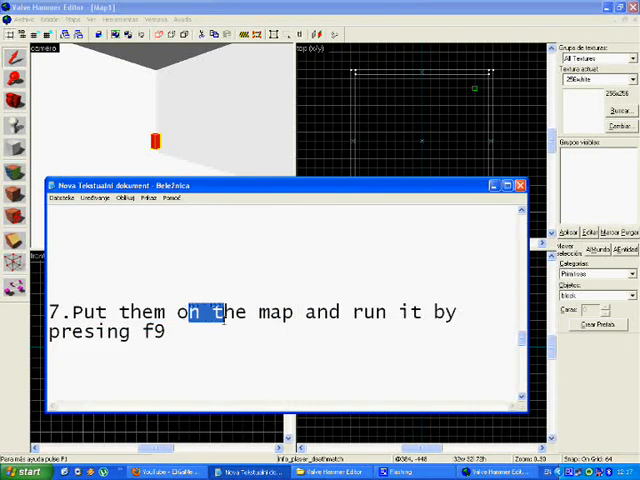
{"action": "type", "text": "YOUR DONE YEEEEEEEAAHHHH!!!!"}
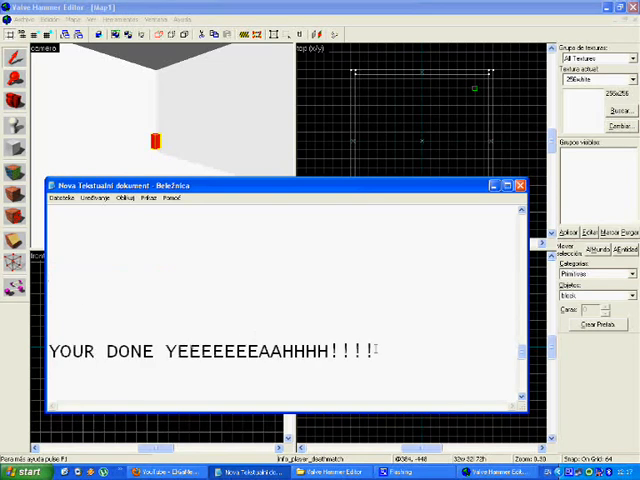